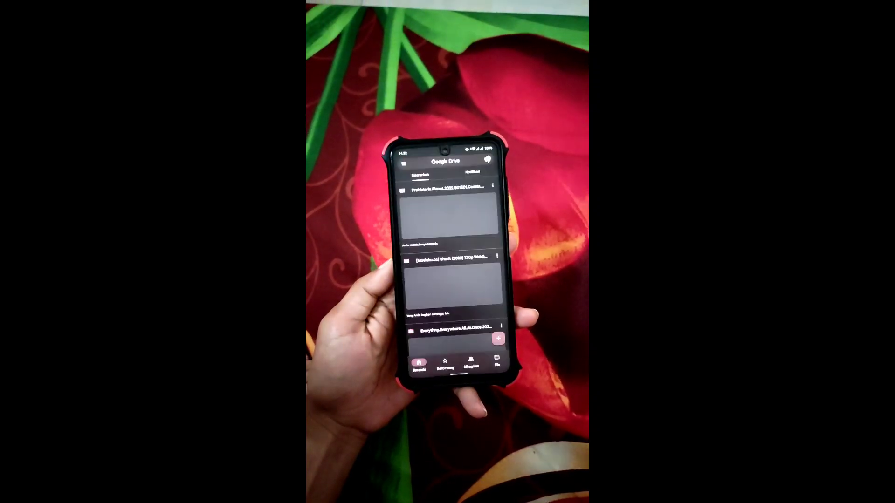
- Open the Prehistoric.Planet.2022 video from the Drive home list in the preview
{"action": "left_click", "coordinate": [445, 188]}
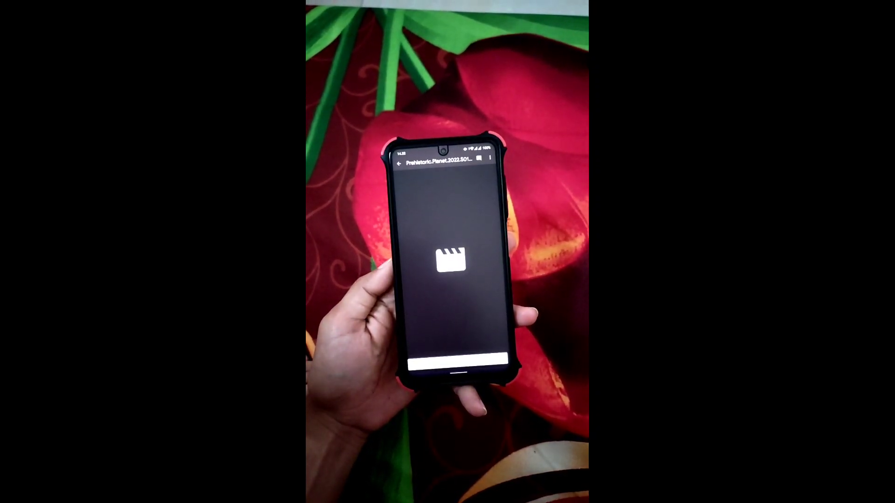